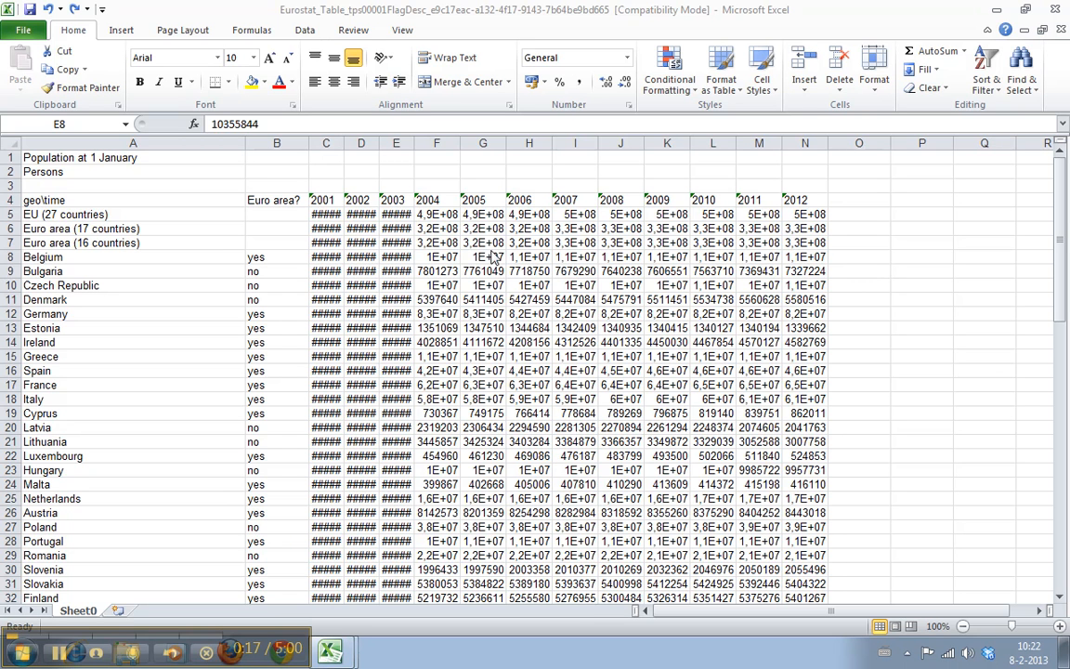
mouse_move(316, 249)
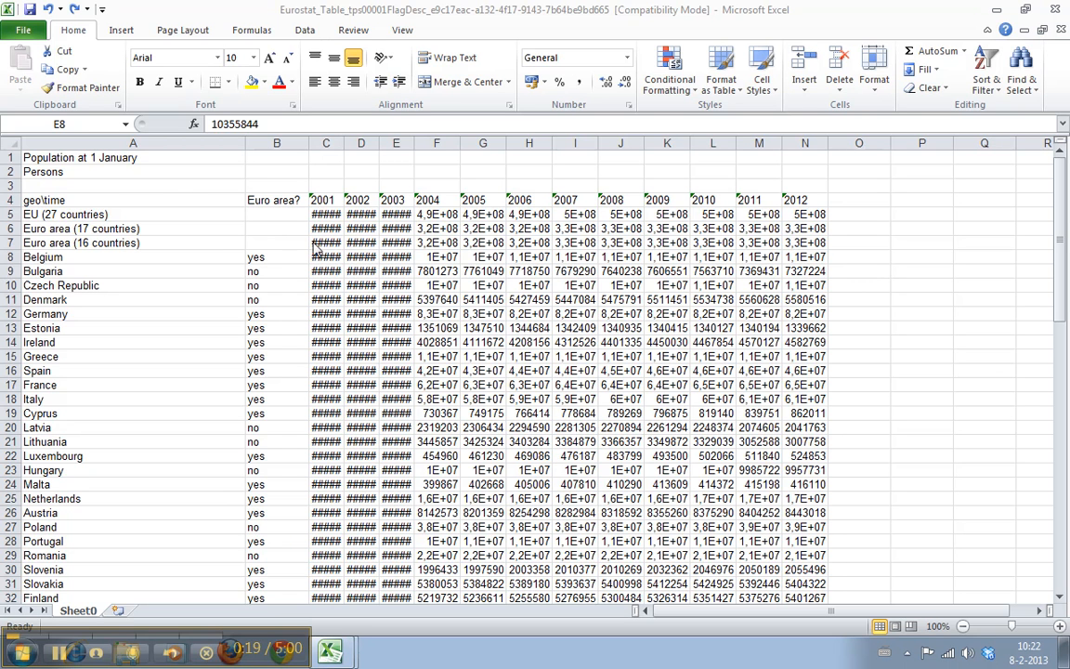
Inspect the population values hidden behind the hashes in cells C7 and F7.
click(327, 242)
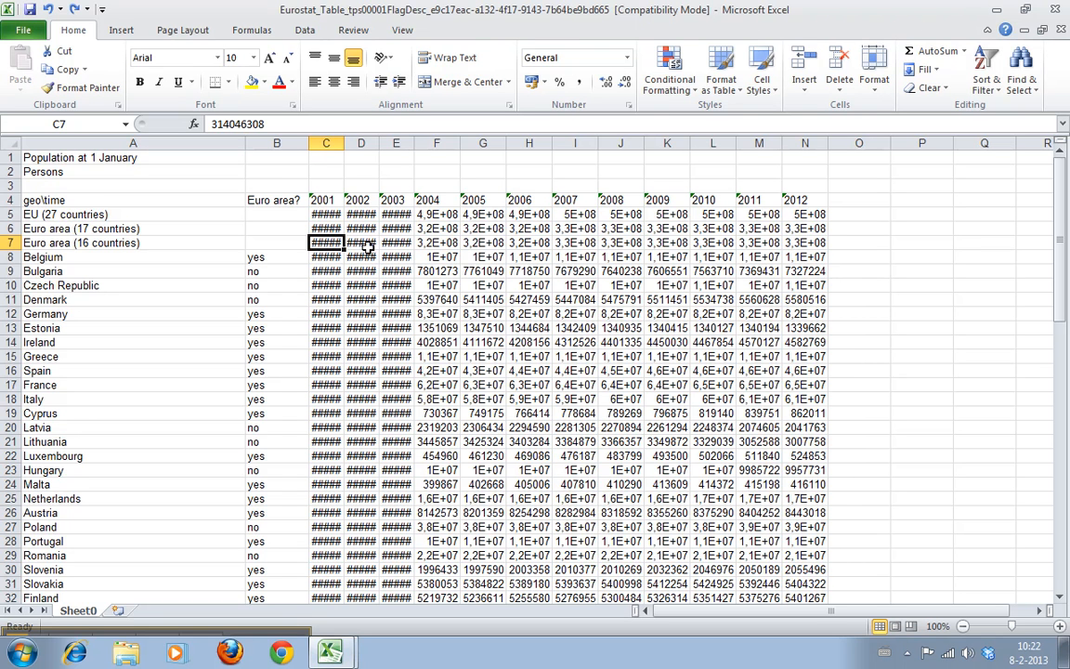
click(436, 241)
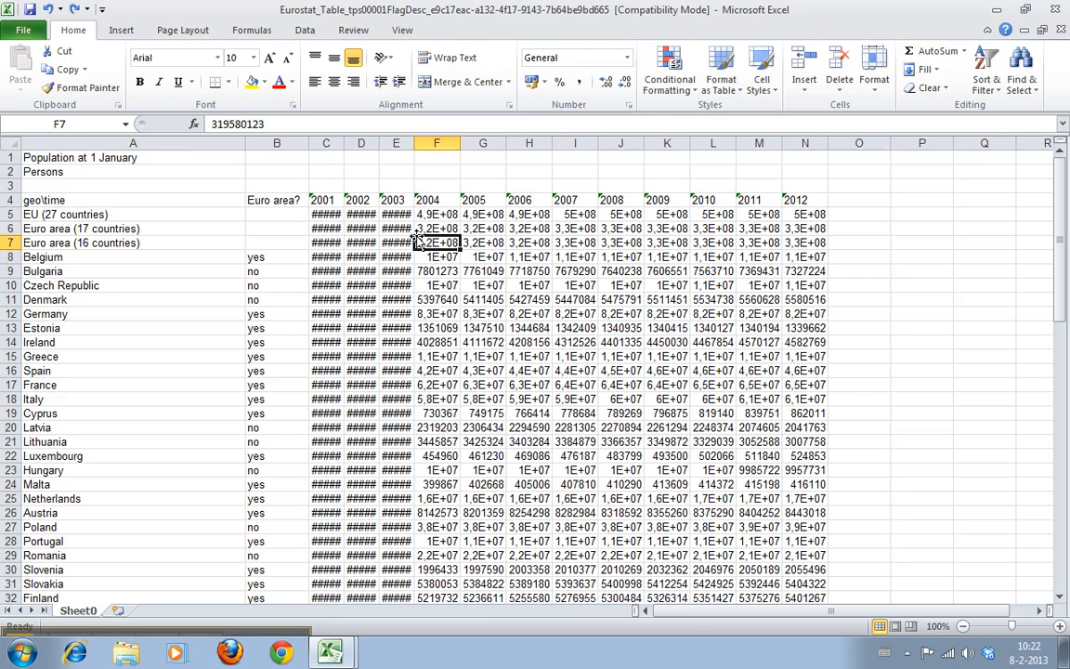
mouse_move(323, 150)
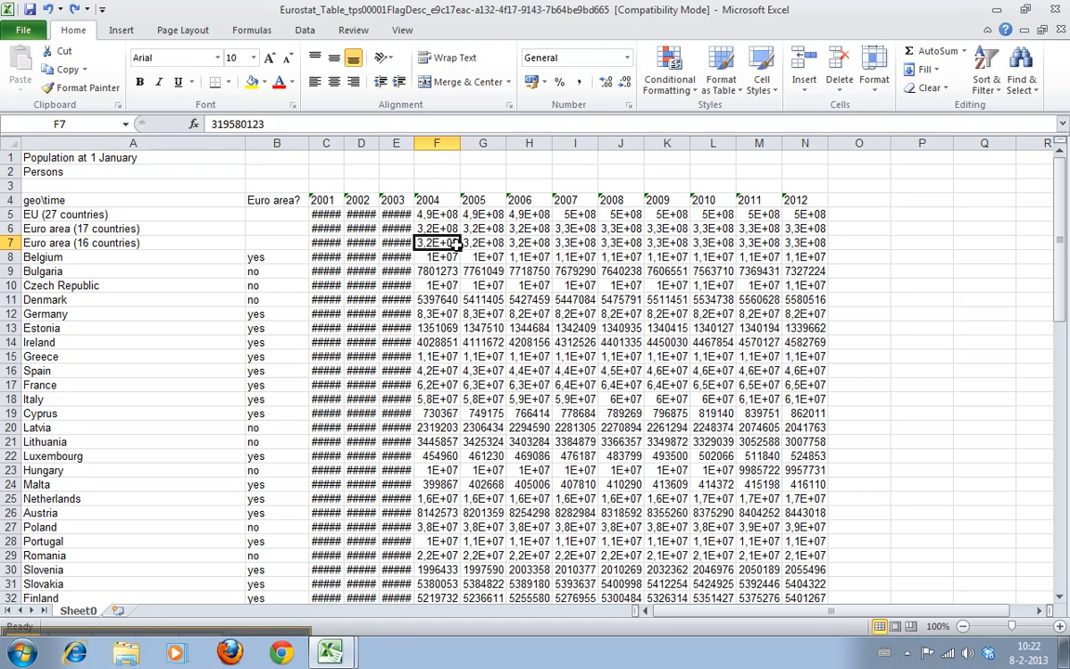
mouse_move(505, 304)
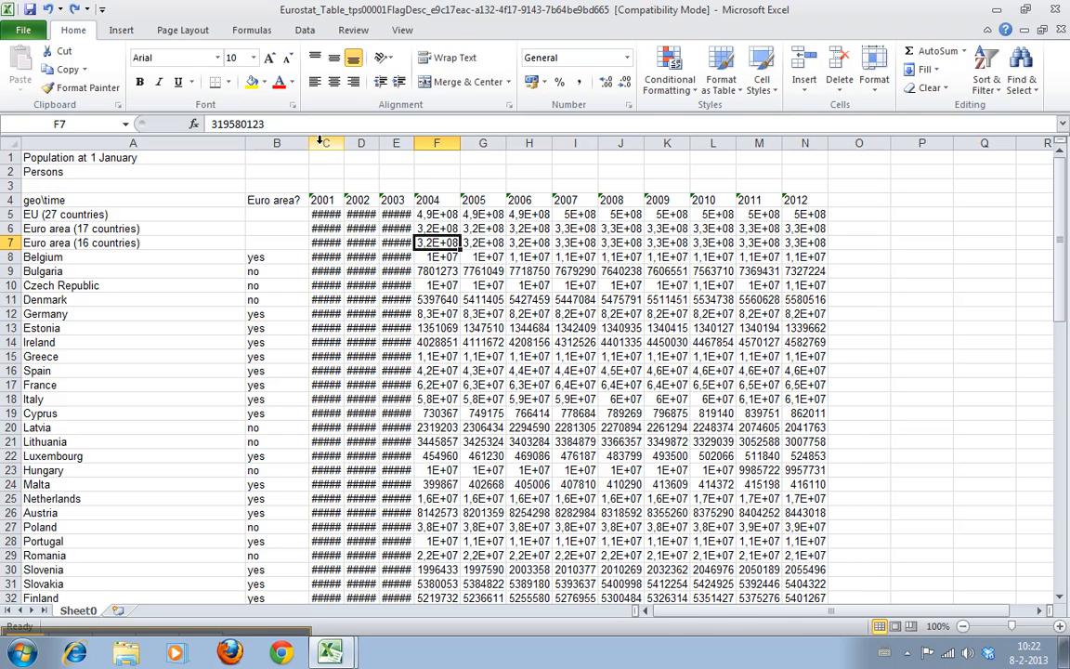
Widen the 2001 column by dragging its header border until its numbers show, then select 2002.
click(323, 141)
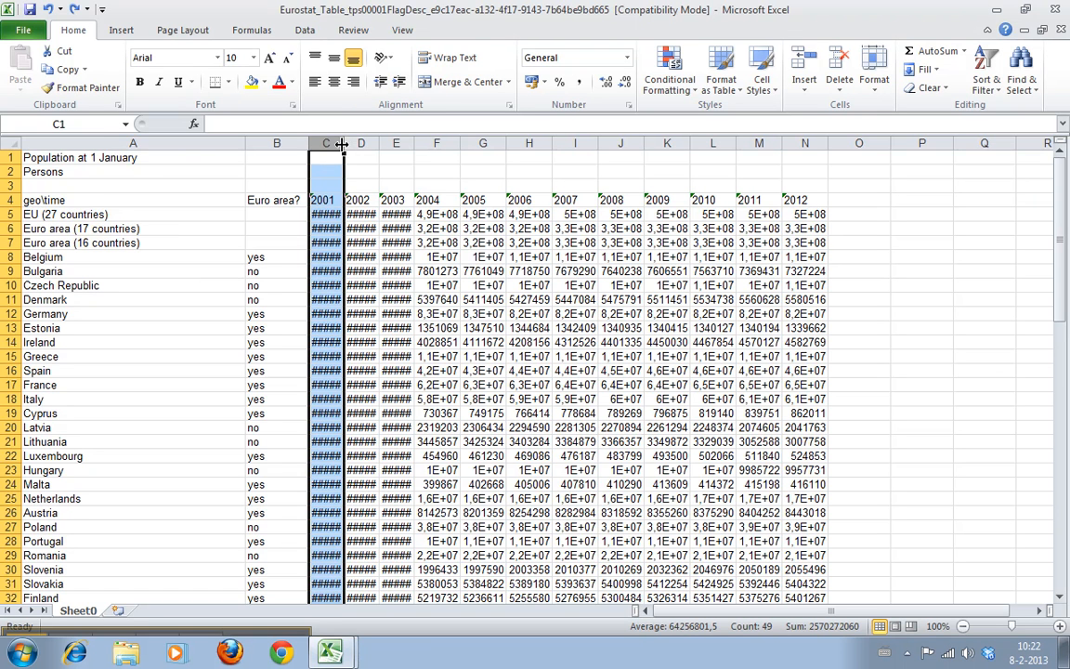
mouse_move(342, 145)
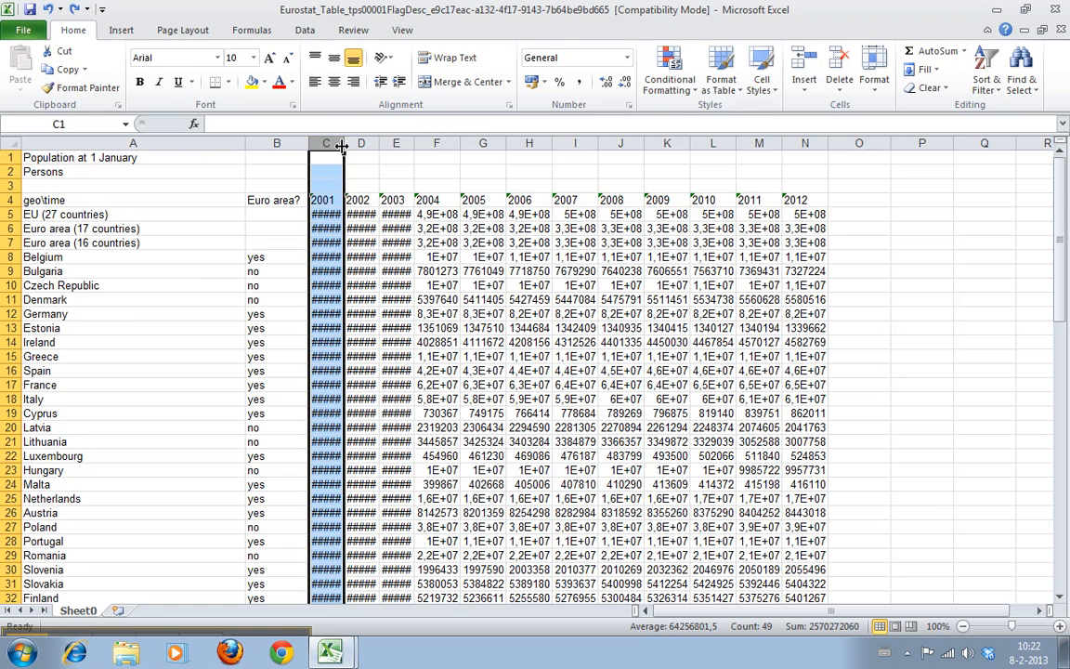
drag(342, 143, 349, 143)
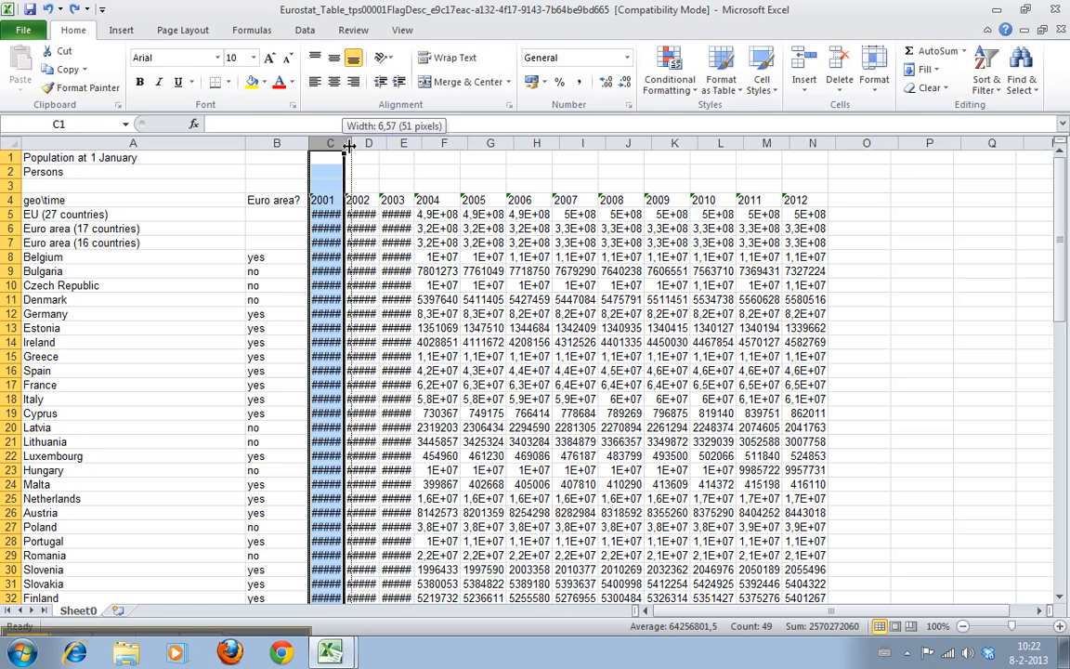
drag(346, 141, 434, 141)
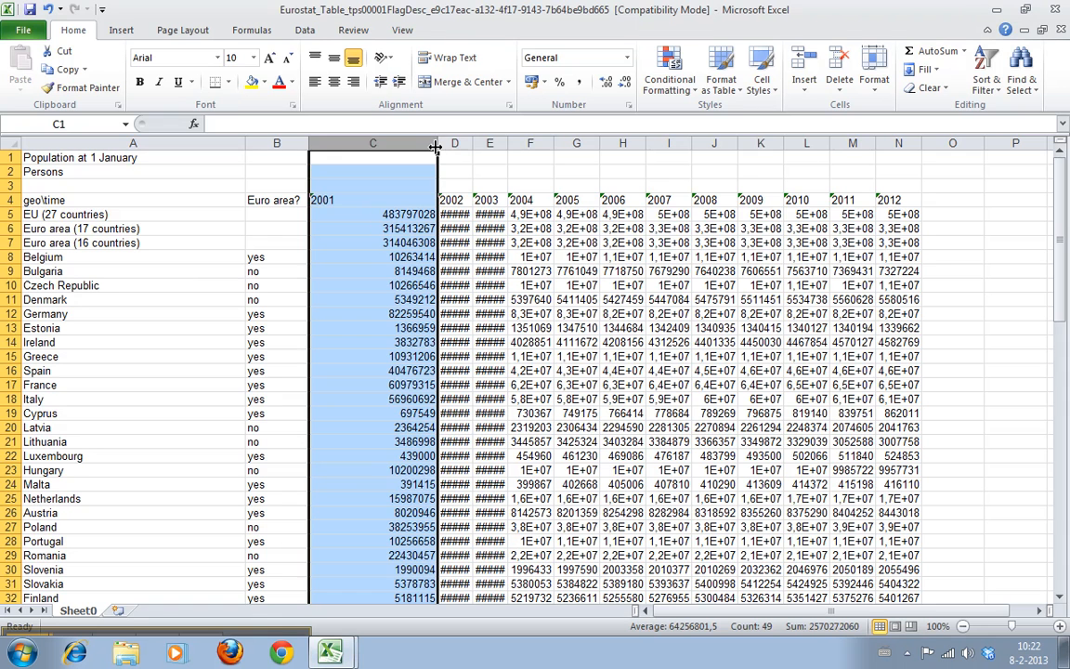
click(453, 141)
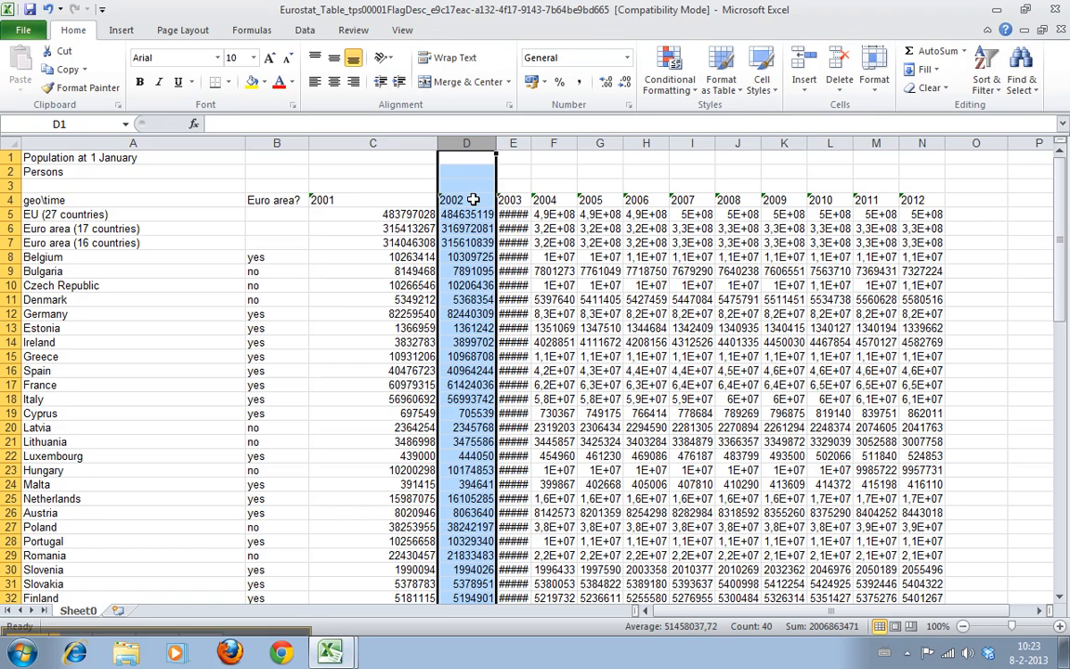
mouse_move(476, 220)
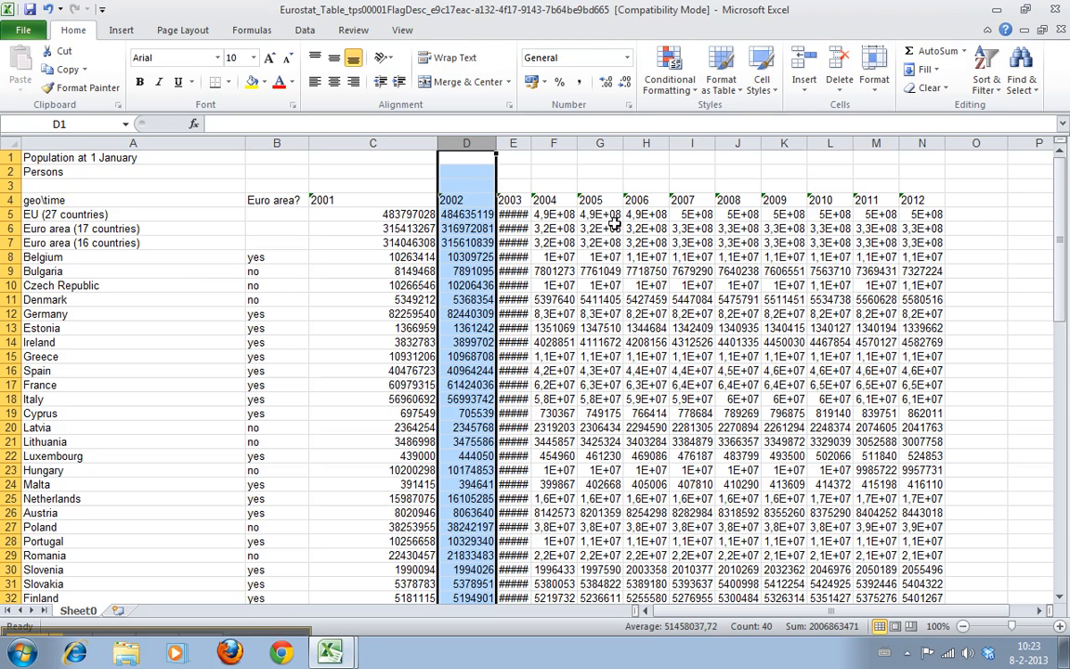
Give the 2003 column a larger exact Column Width so its population numbers display fully.
right_click(513, 149)
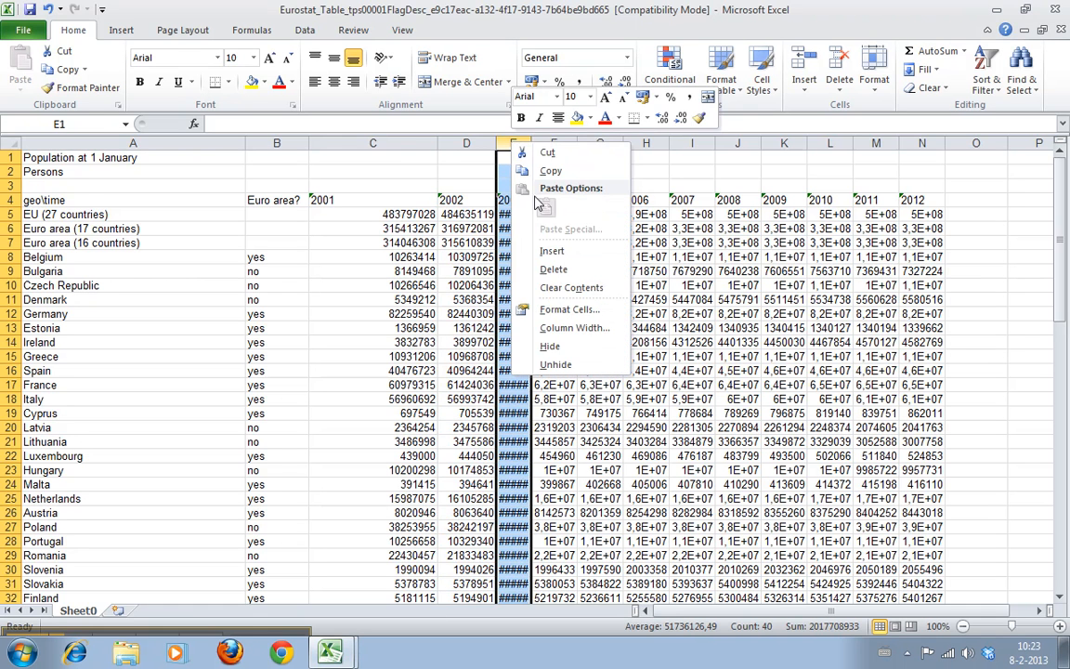
click(576, 327)
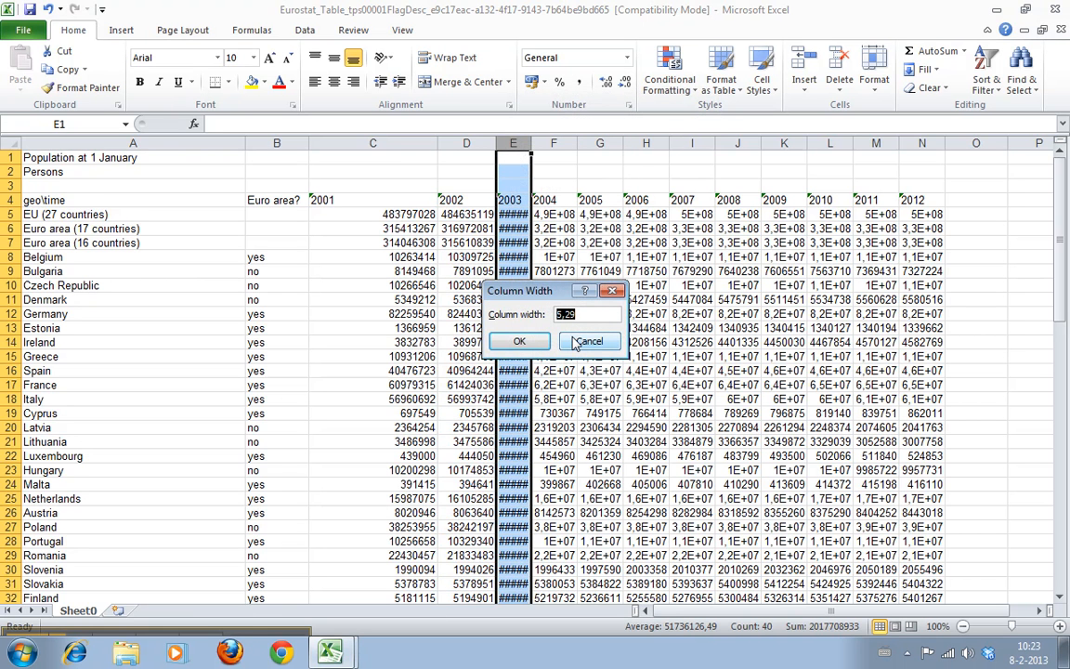
click(521, 342)
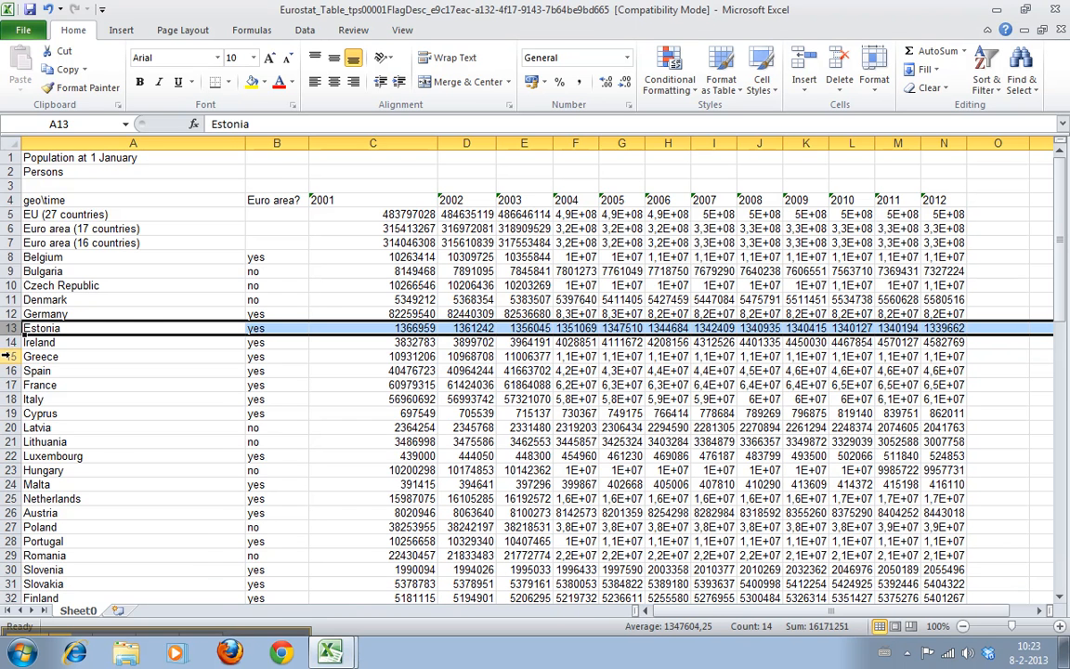
Make the Greece row far taller via its Row Height setting, then close the dialog unchanged.
right_click(41, 357)
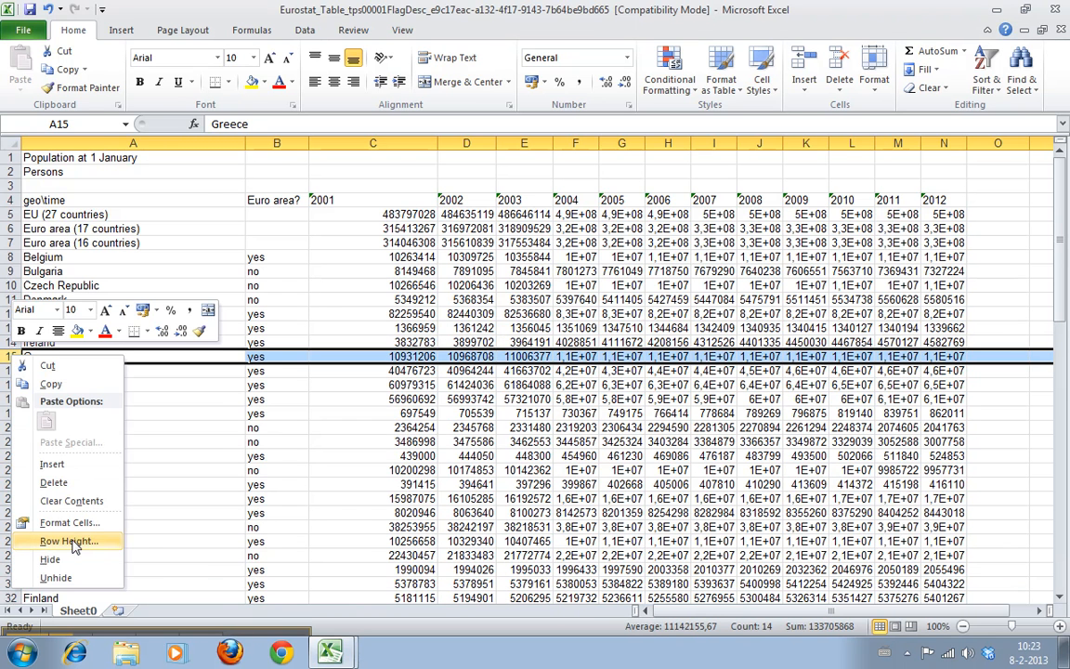
click(67, 541)
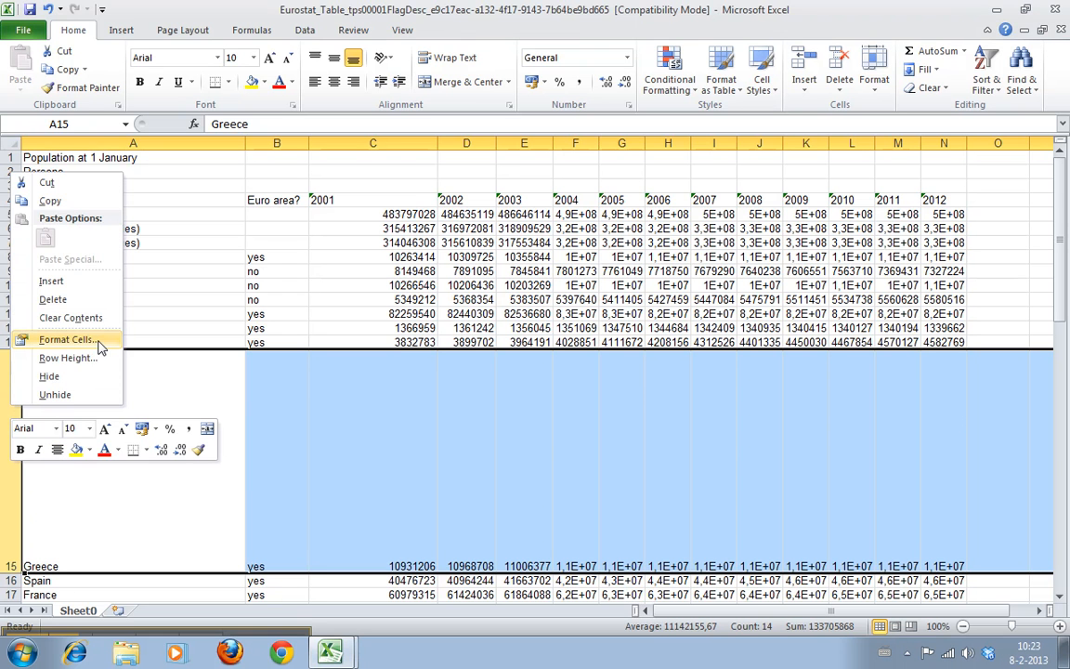
click(67, 357)
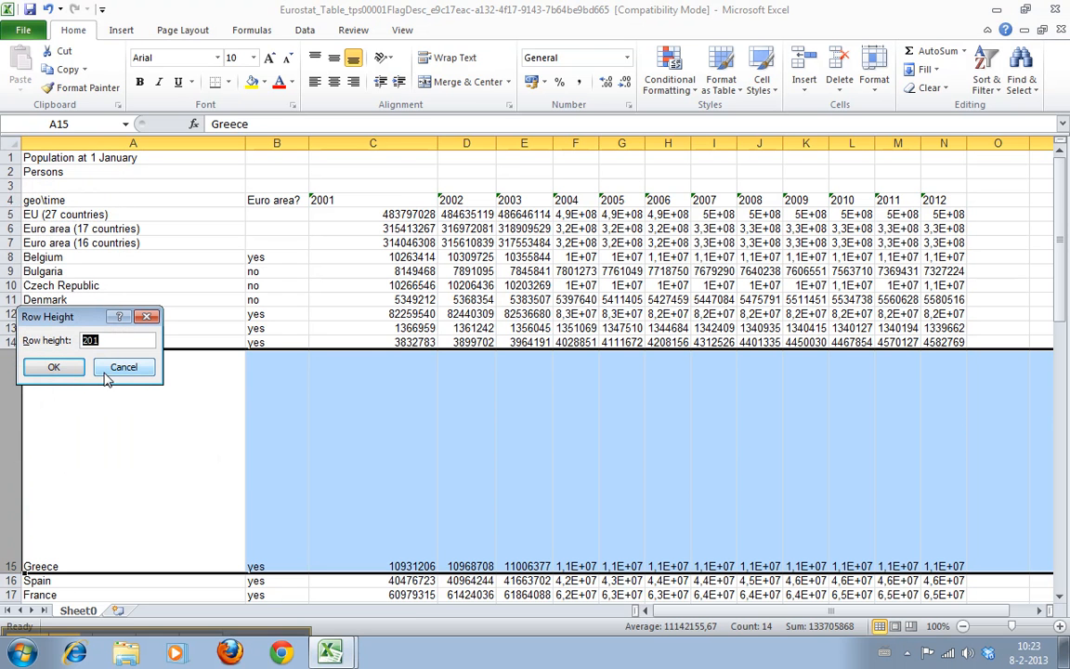
click(52, 366)
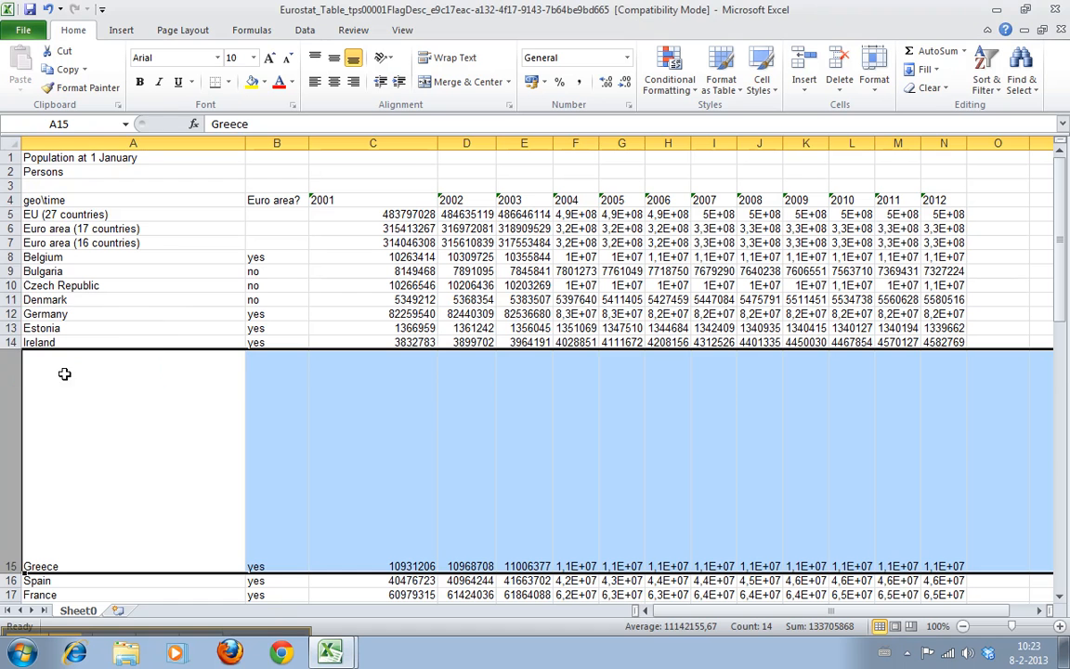
Attempt an oversized Greece row height of 20001, which Excel refuses with a 0–409 limit warning.
right_click(65, 374)
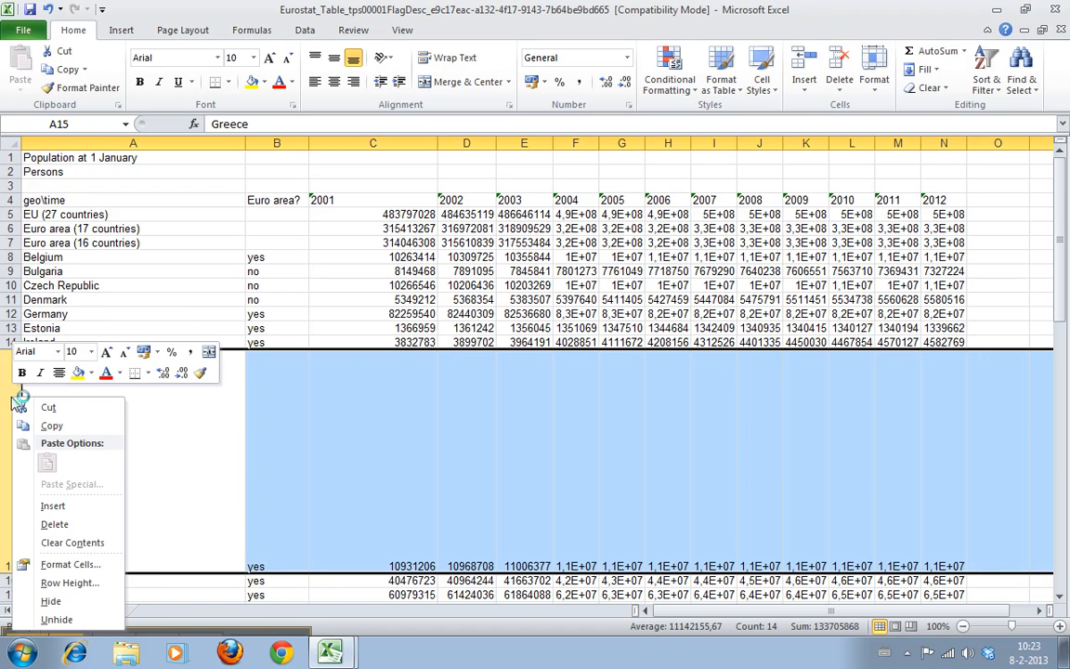
click(68, 583)
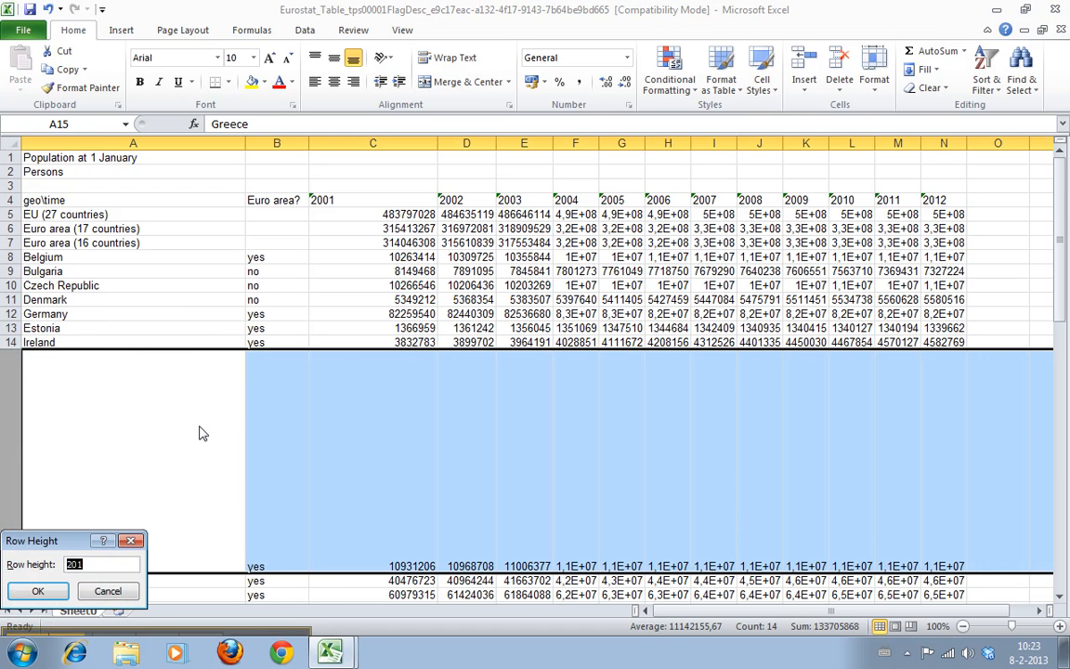
text(2000)
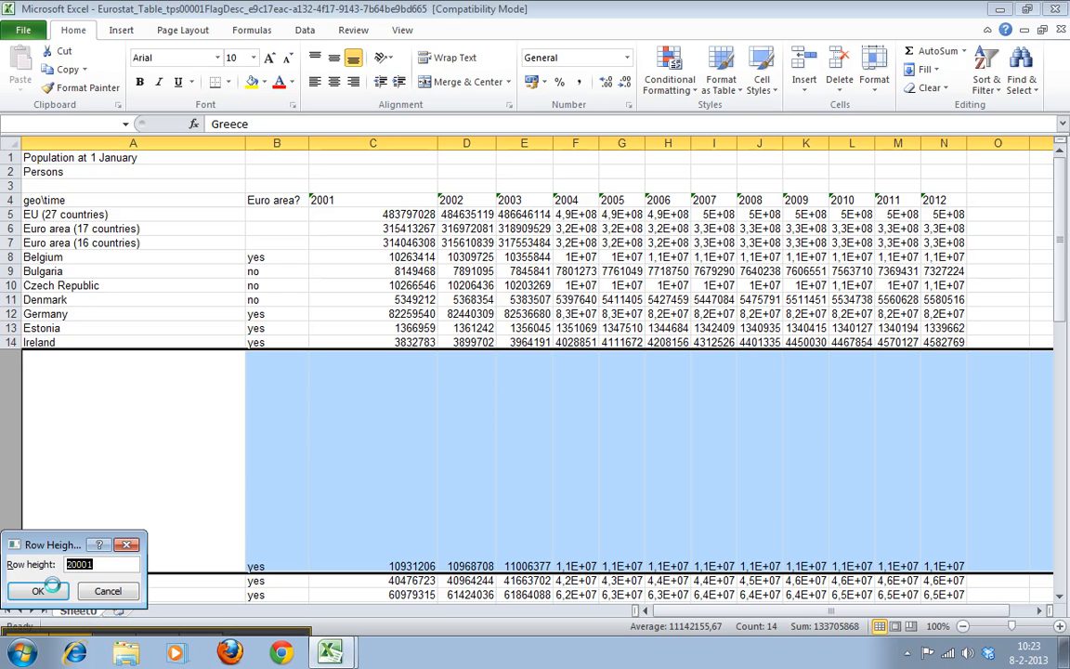
click(38, 591)
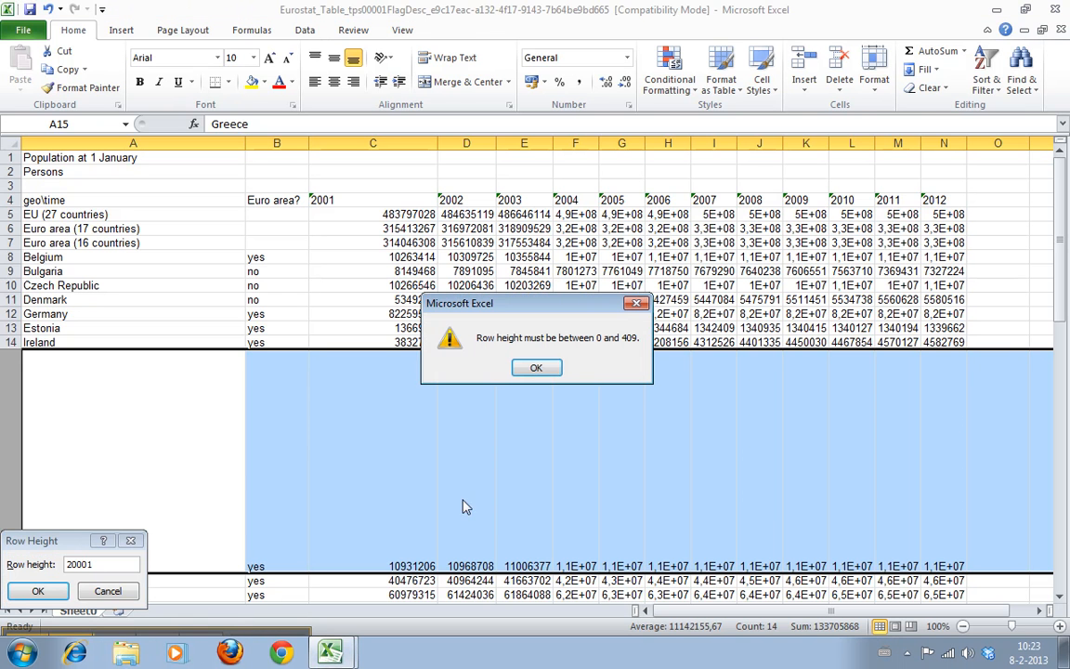
mouse_move(639, 353)
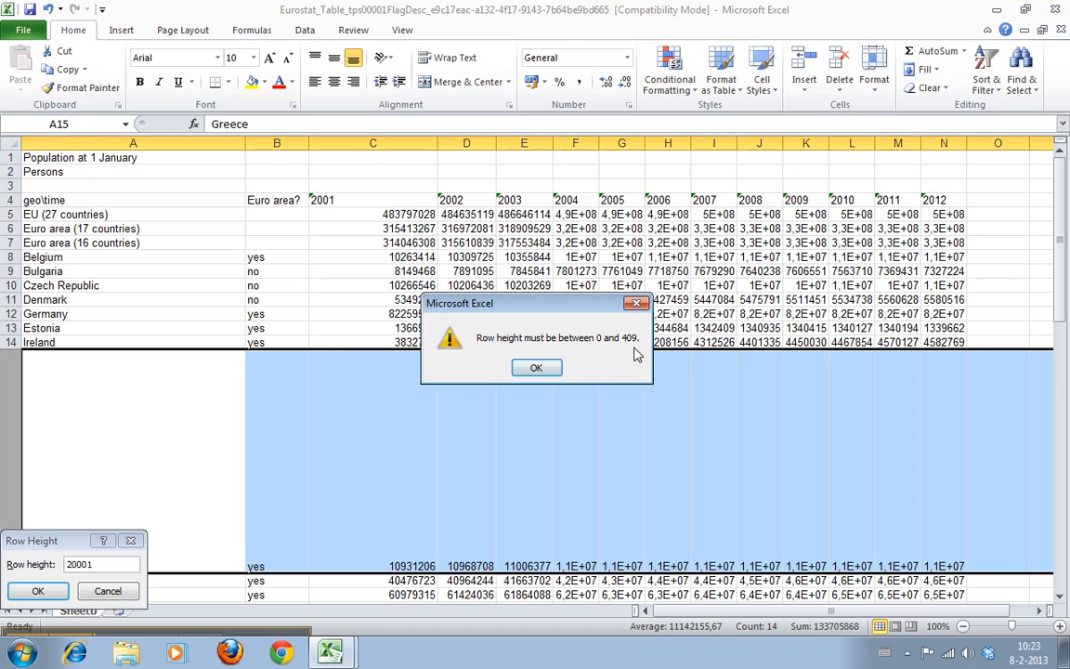
click(535, 368)
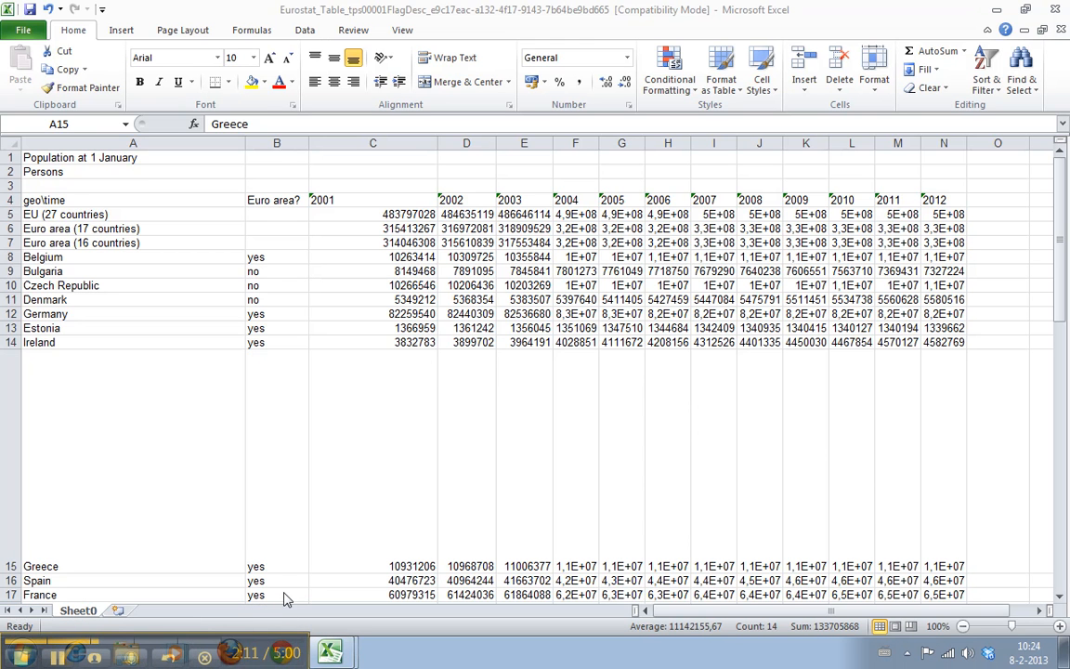
mouse_move(239, 610)
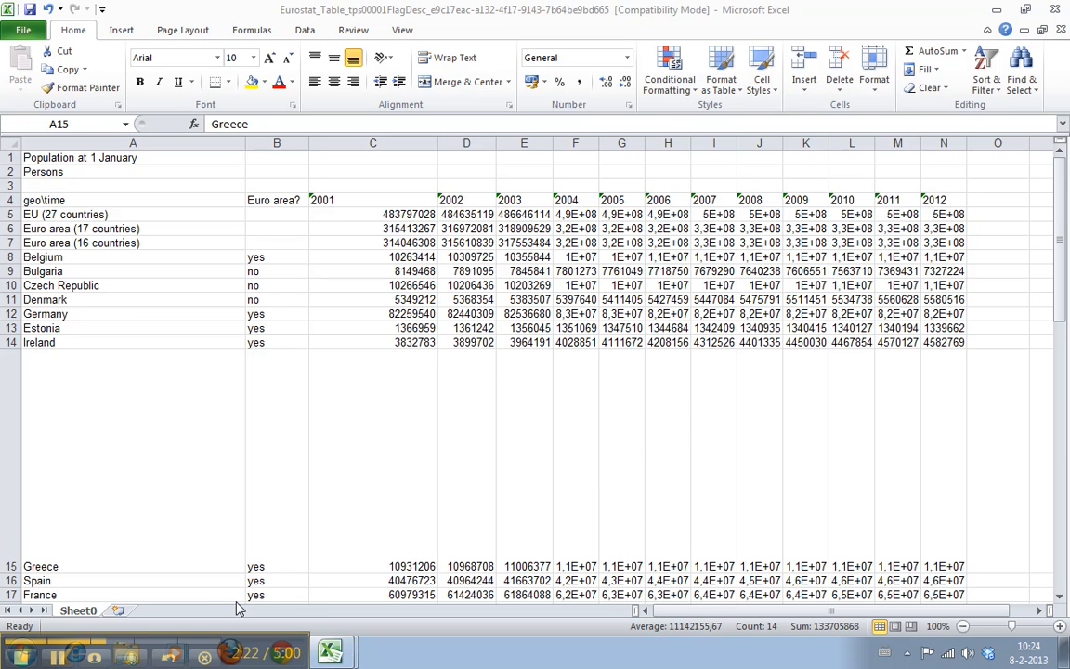
mouse_move(215, 594)
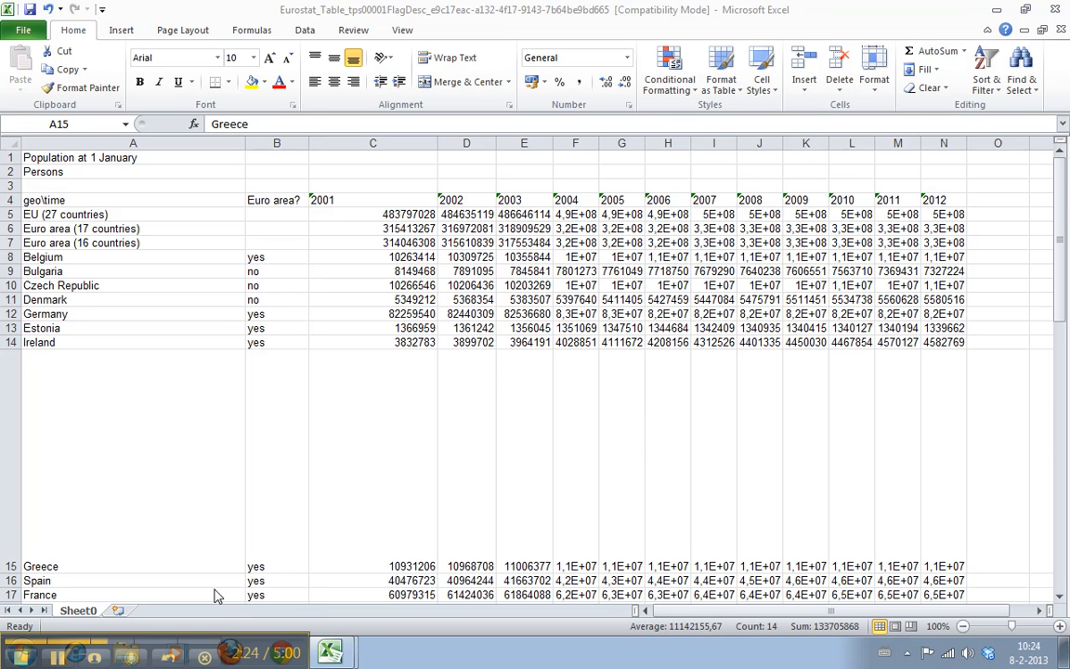